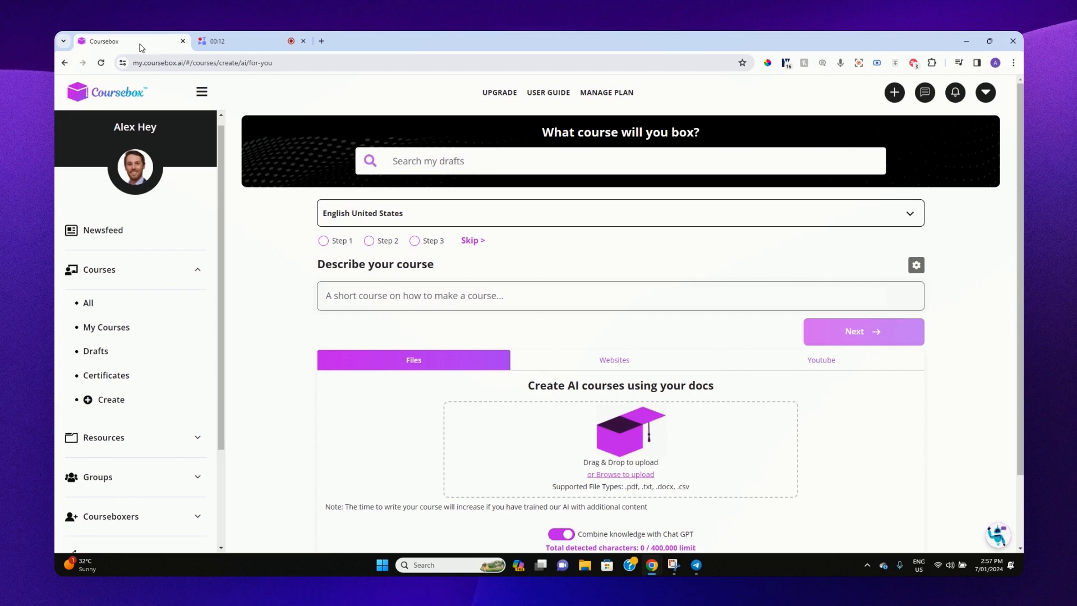
Try example descriptions and browse the available course languages
{"action": "type", "text": "Learn Machine learn"}
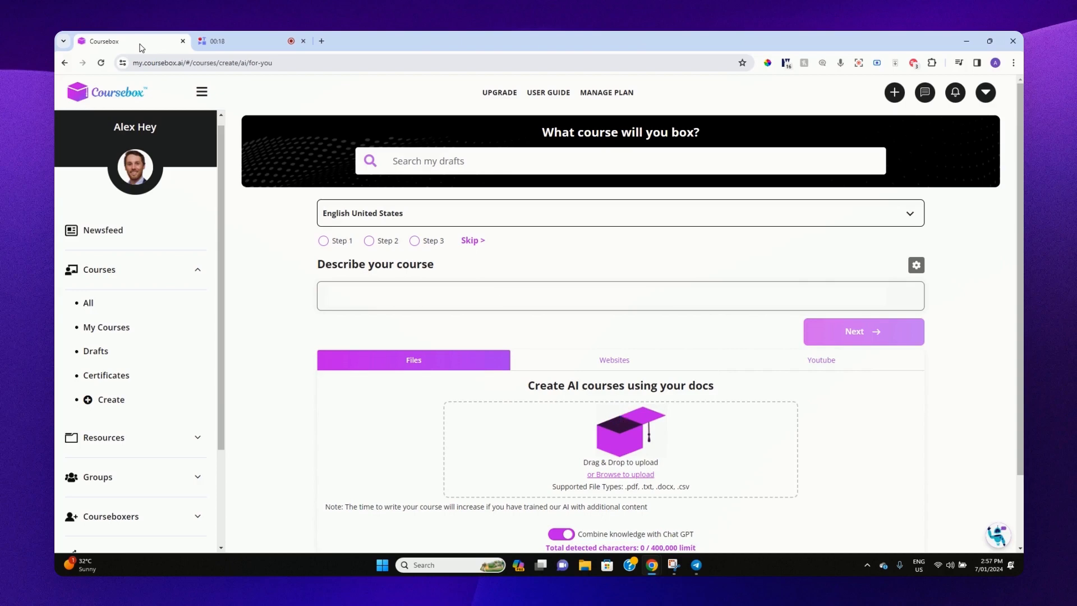
{"action": "type", "text": "Teach yourself to draw in j"}
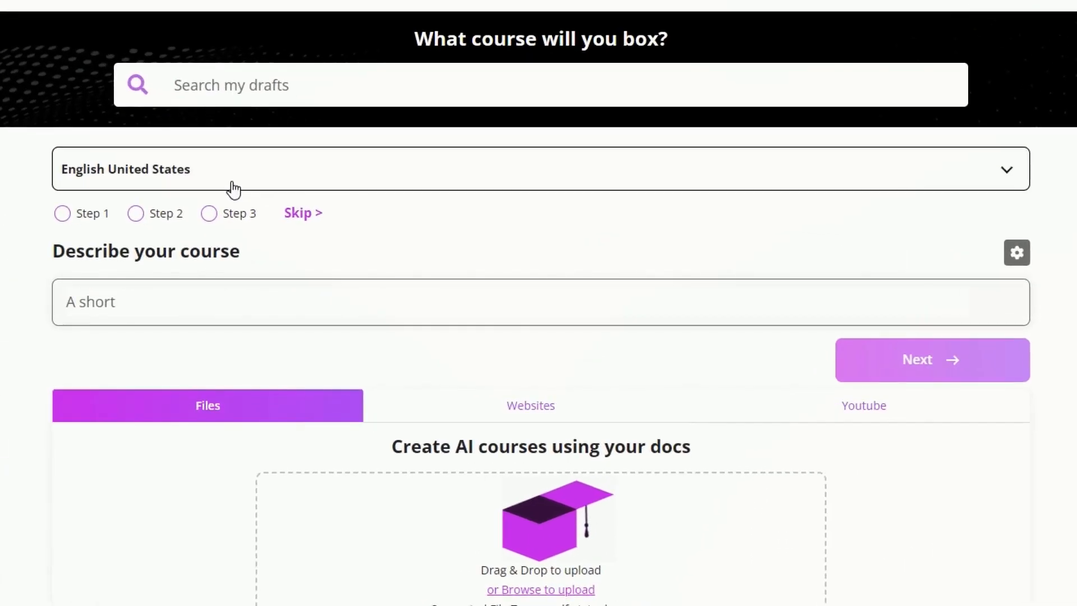
{"action": "left_click", "coordinate": [536, 170]}
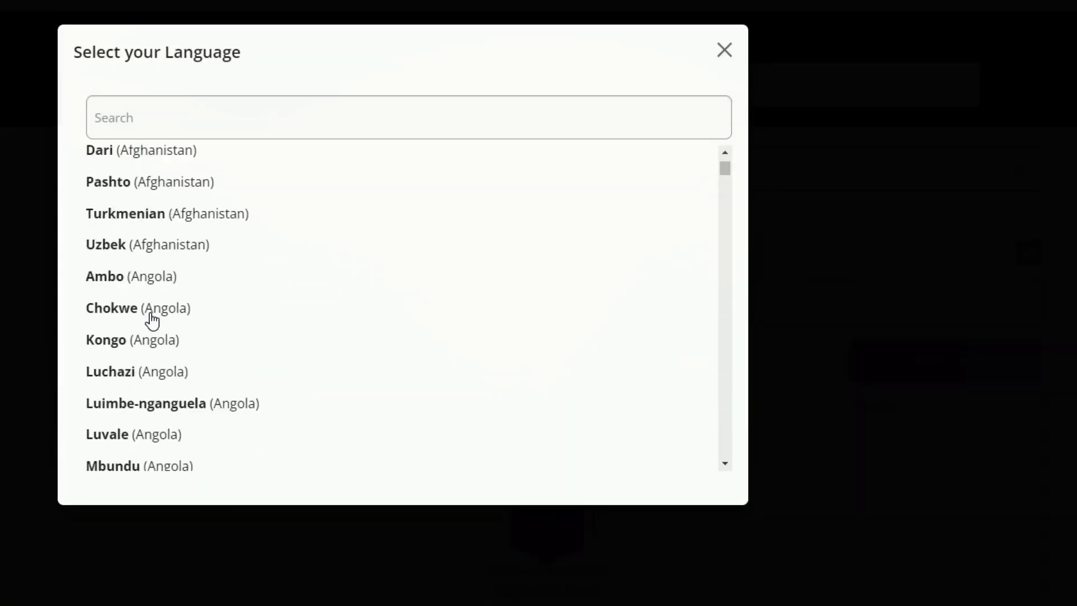
{"action": "scroll", "scroll_direction": "down", "scroll_amount": 3}
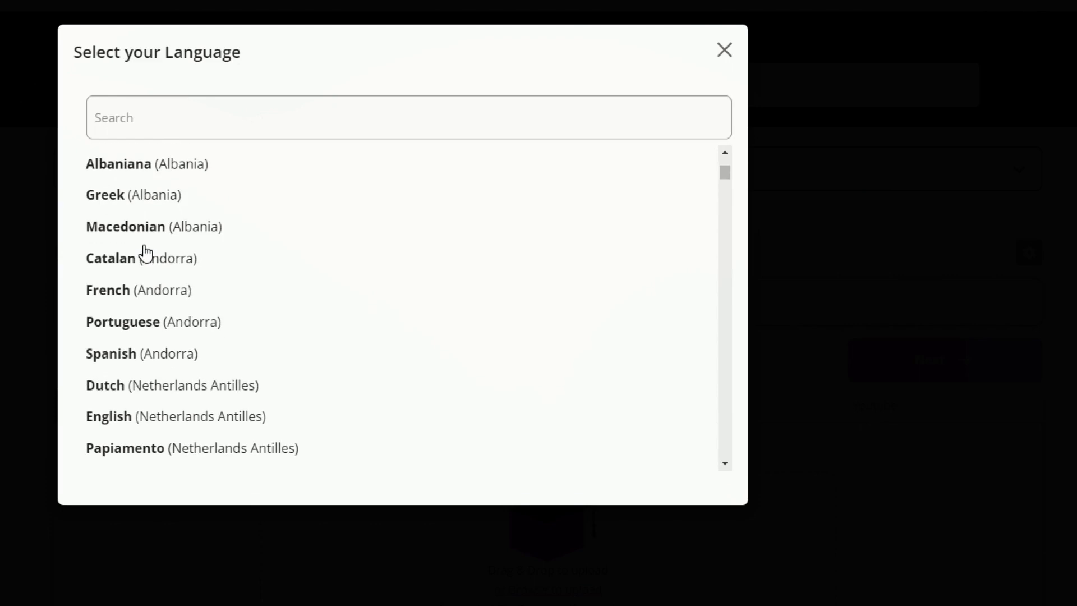
{"action": "scroll", "scroll_direction": "down", "scroll_amount": 3}
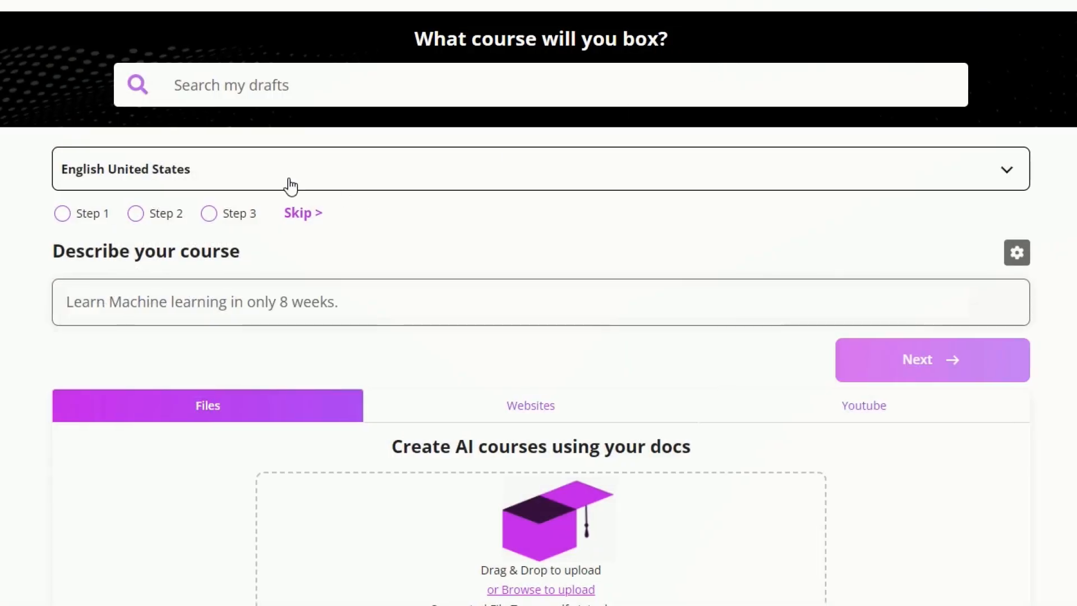
Describe the course as 'Using artificial intelligence in education' and scroll to the source options
{"action": "left_click", "coordinate": [203, 302]}
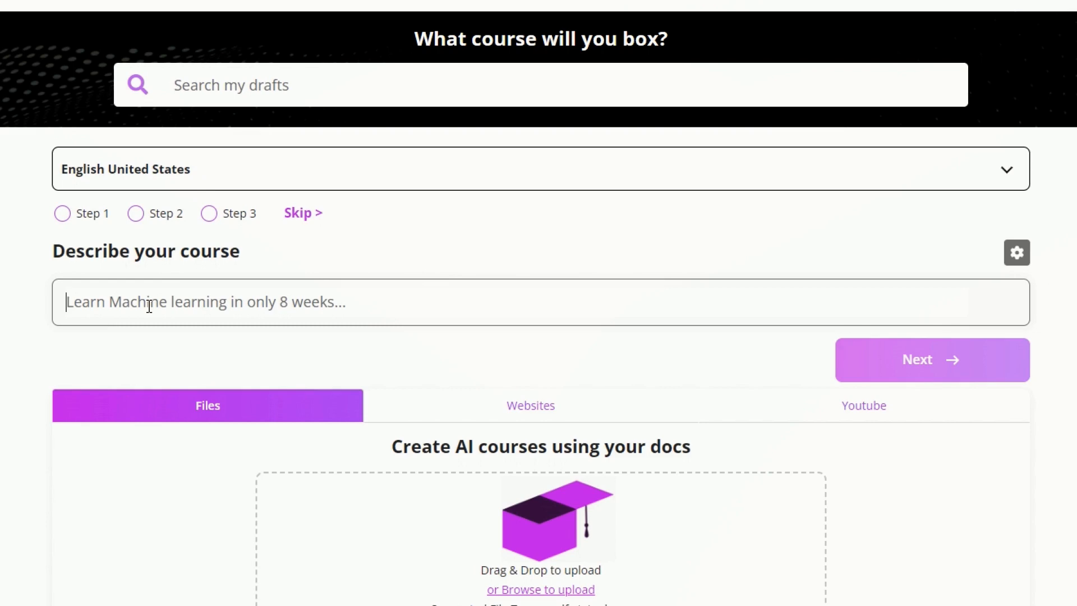
{"action": "type", "text": "Using artificial intelligence in education"}
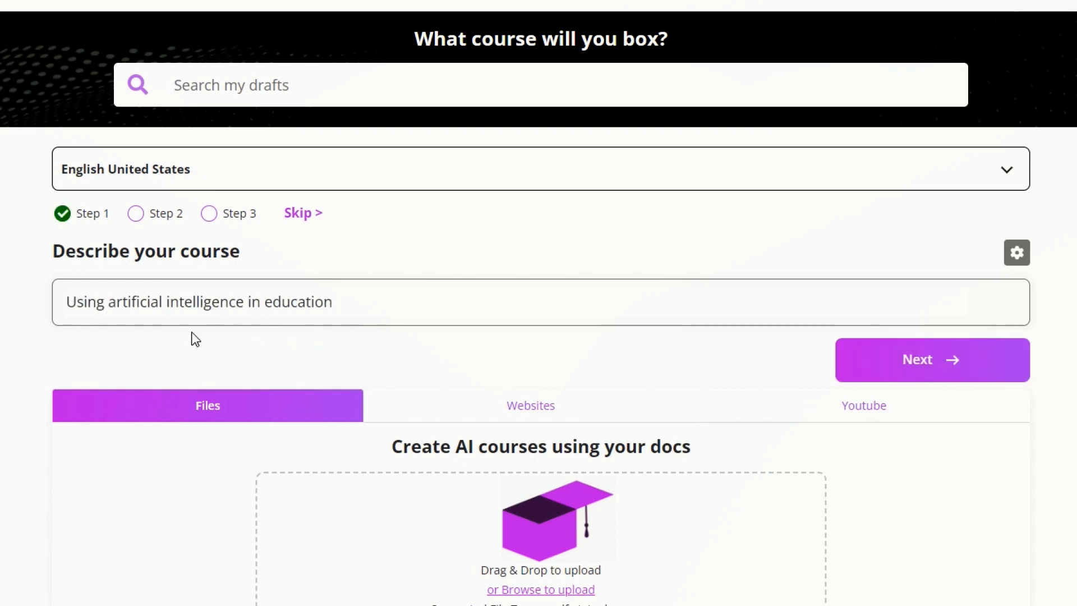
{"action": "left_click", "coordinate": [333, 302]}
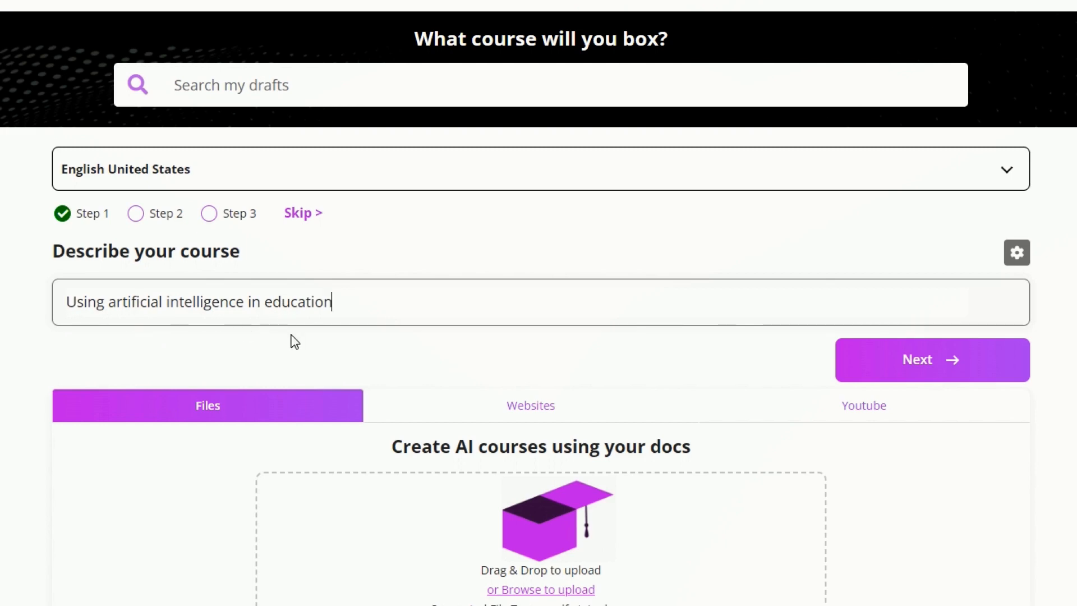
{"action": "scroll", "scroll_direction": "down", "scroll_amount": 3}
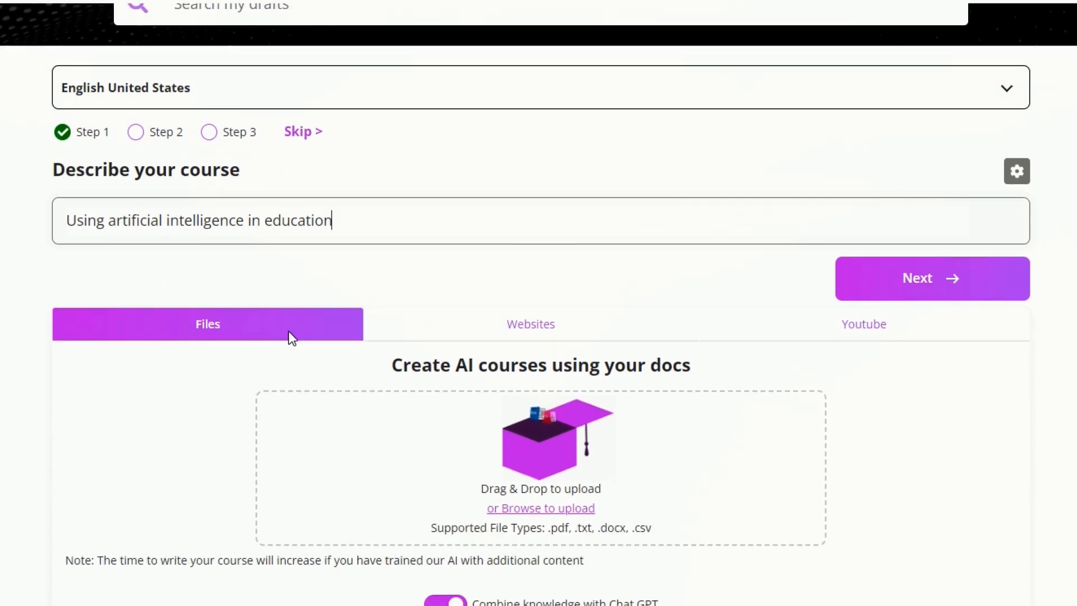
{"action": "scroll", "scroll_direction": "down", "scroll_amount": 3}
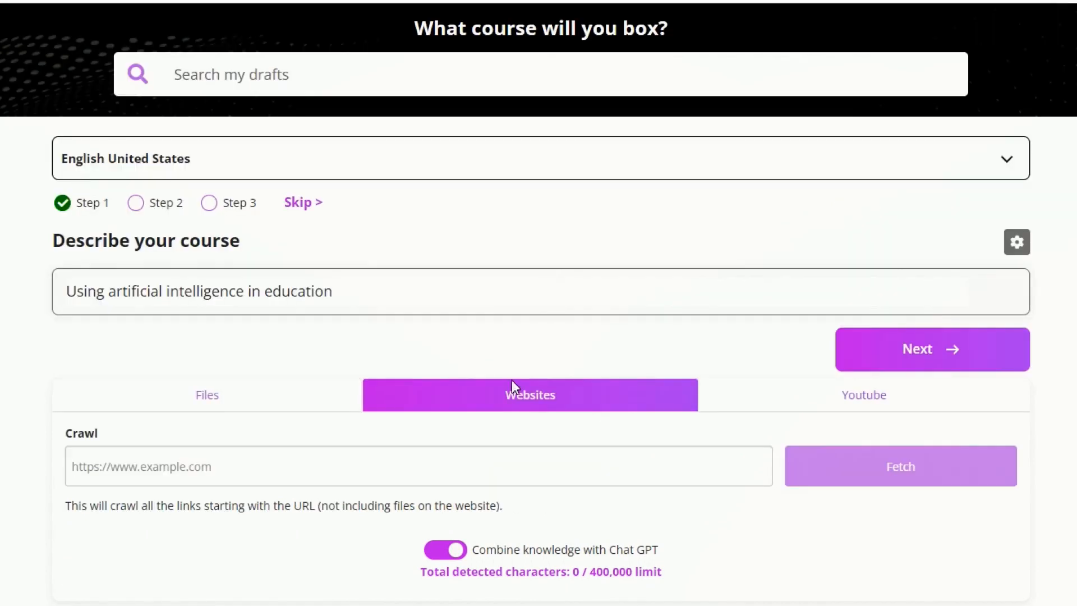
Show the YouTube video source and switch off combining knowledge with Chat GPT
{"action": "left_click", "coordinate": [864, 394]}
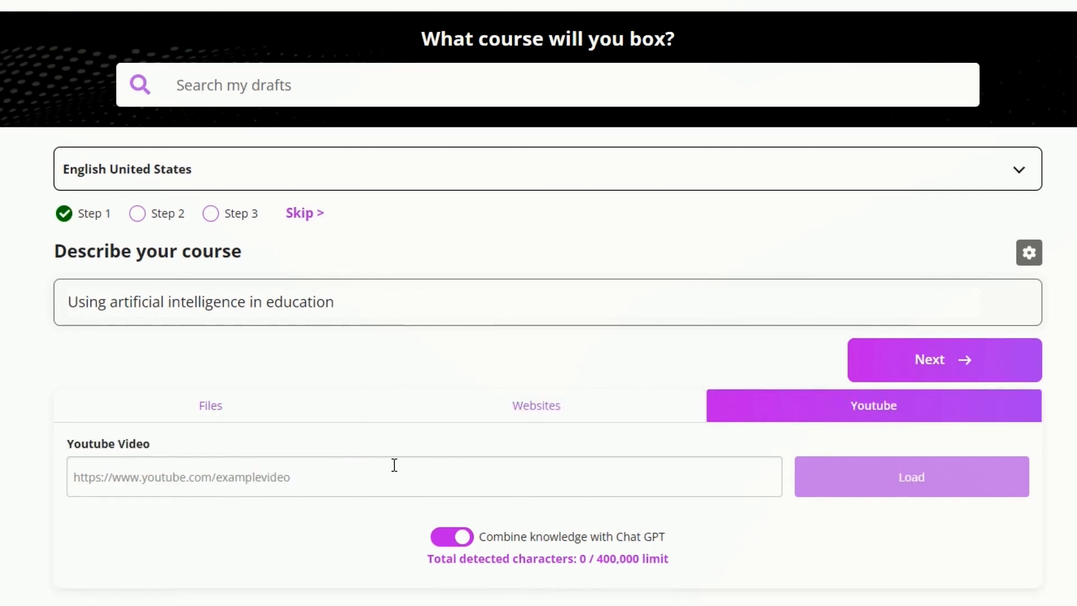
{"action": "mouse_move", "coordinate": [511, 490]}
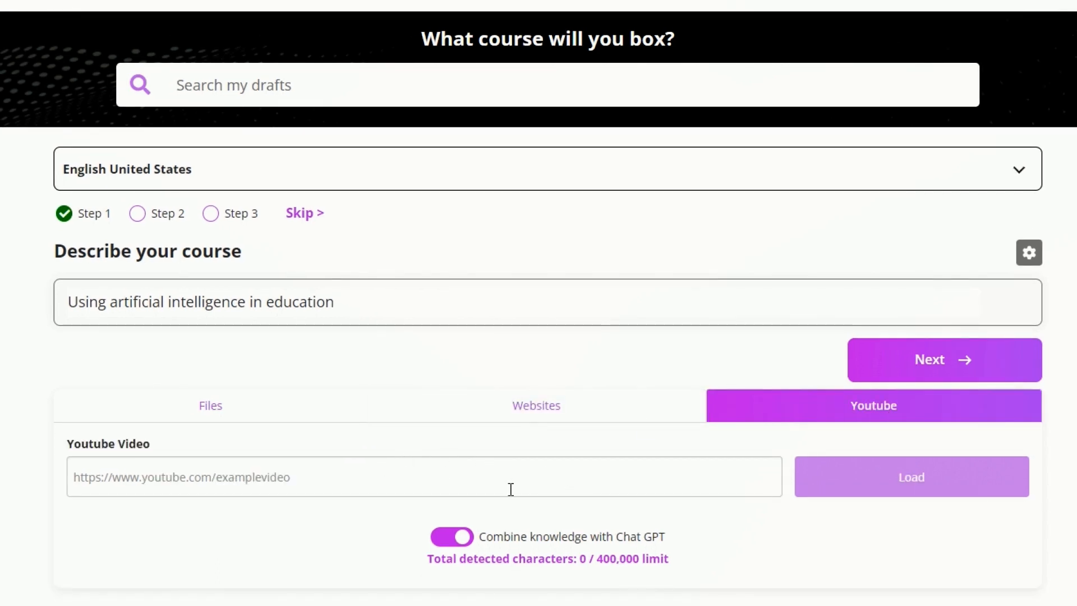
{"action": "mouse_move", "coordinate": [520, 521]}
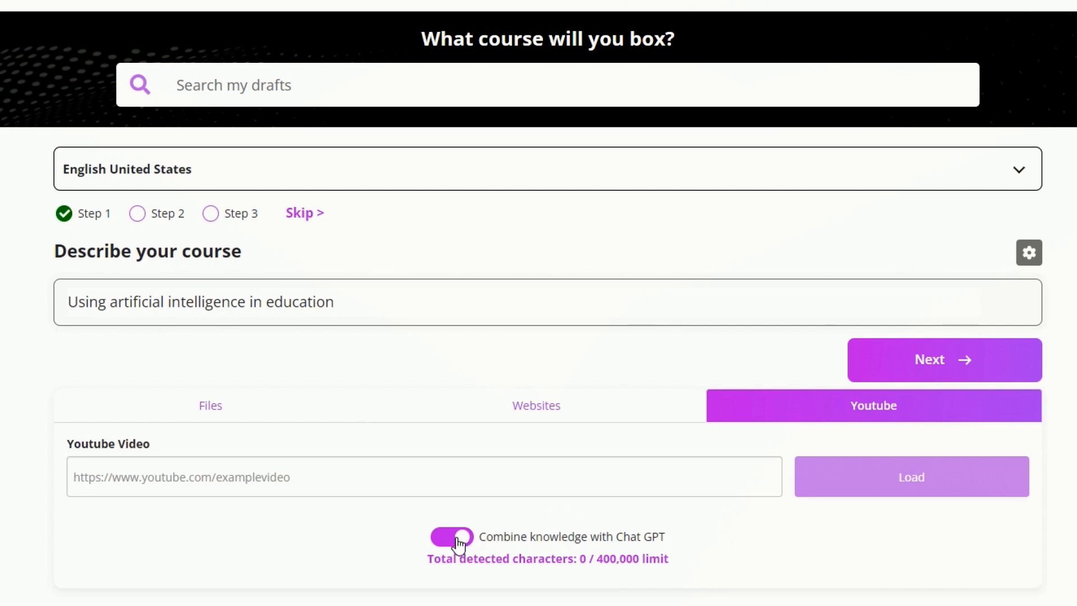
{"action": "left_click", "coordinate": [451, 536]}
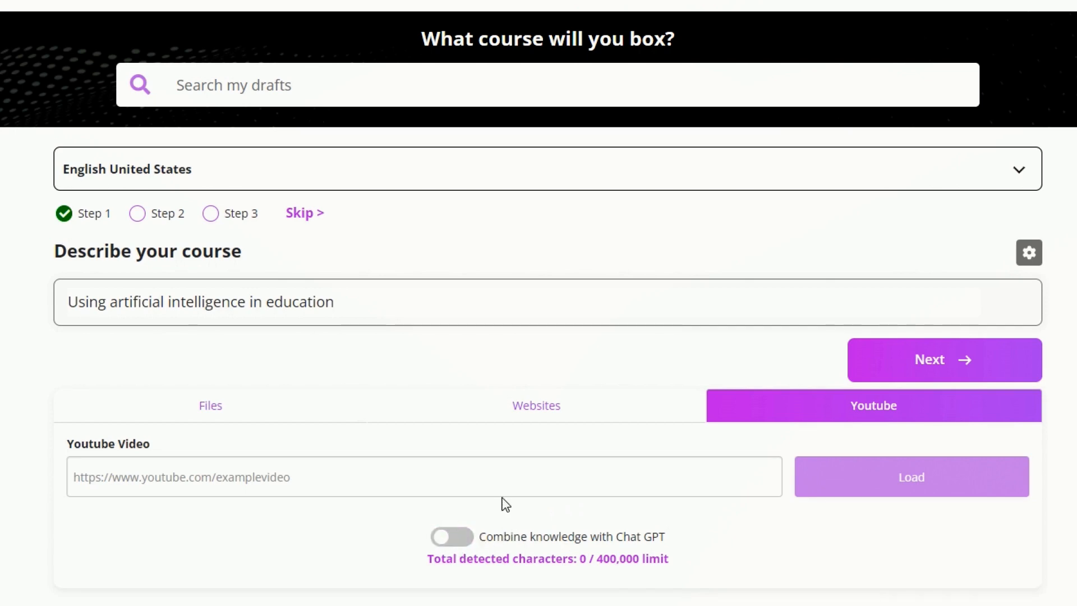
{"action": "mouse_move", "coordinate": [557, 451]}
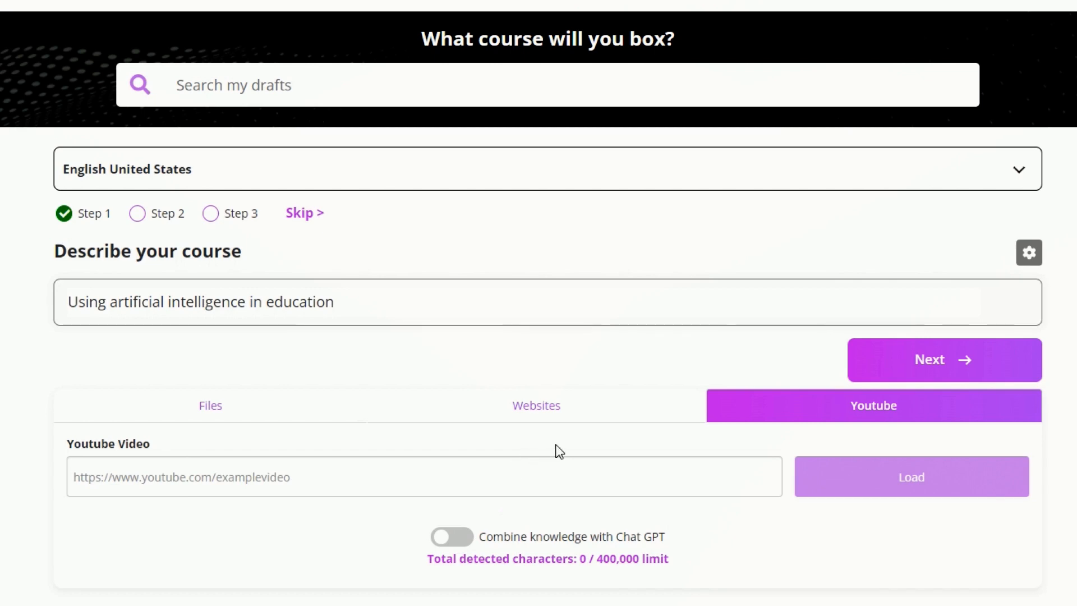
{"action": "mouse_move", "coordinate": [368, 432]}
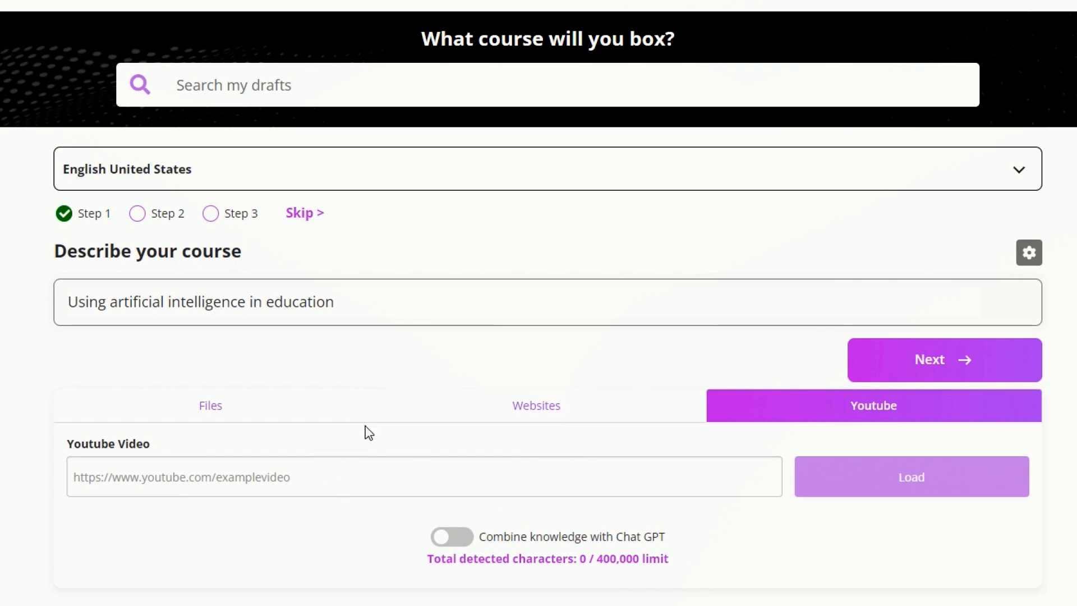
{"action": "mouse_move", "coordinate": [376, 509]}
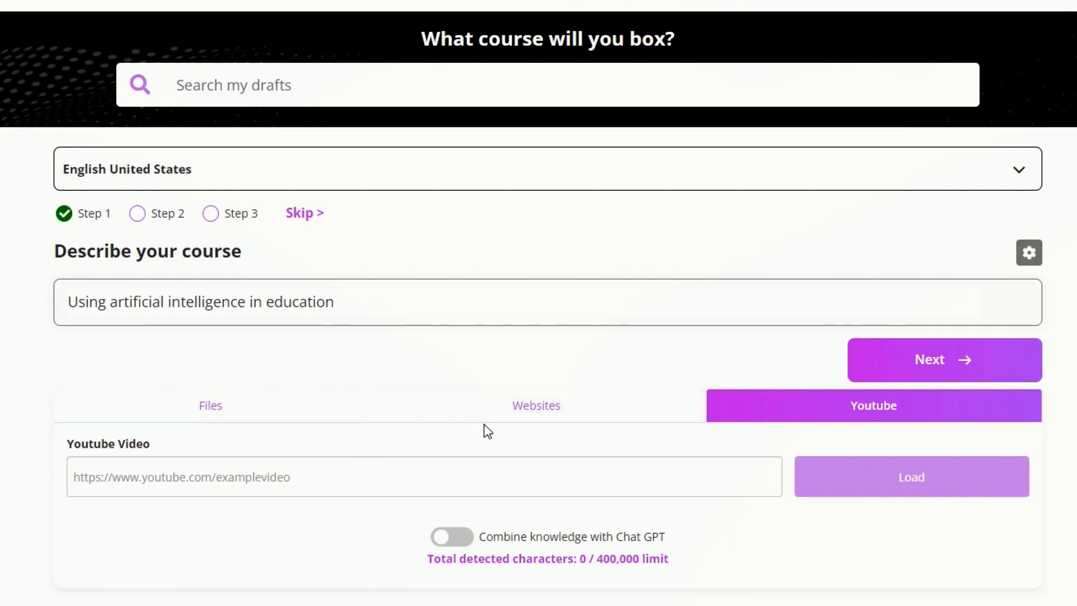
{"action": "mouse_move", "coordinate": [961, 338]}
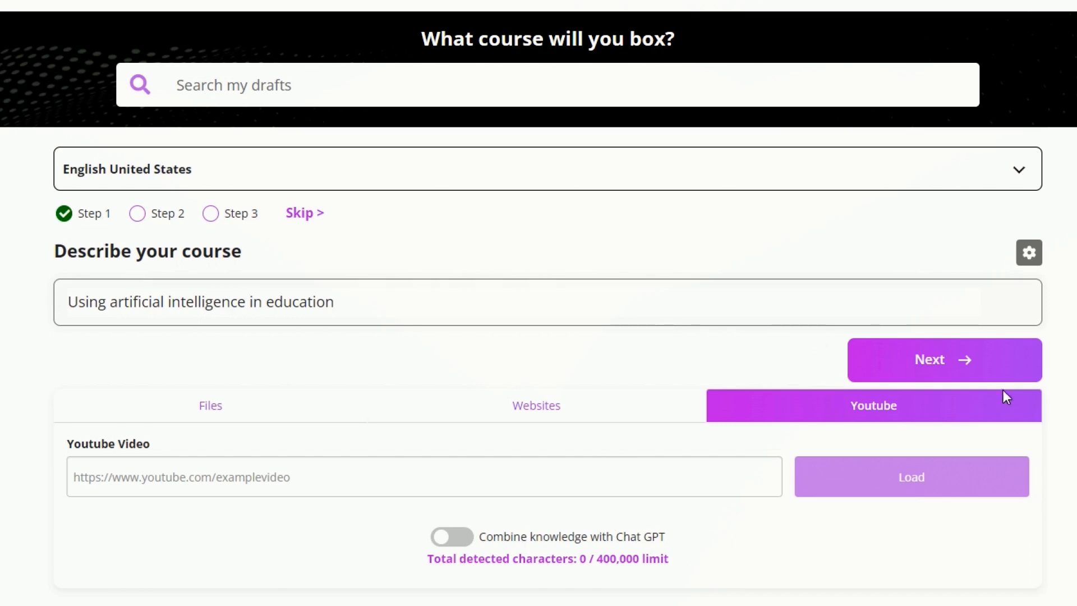
Advance to the course length question and start entering a 2-hour duration
{"action": "left_click", "coordinate": [943, 359]}
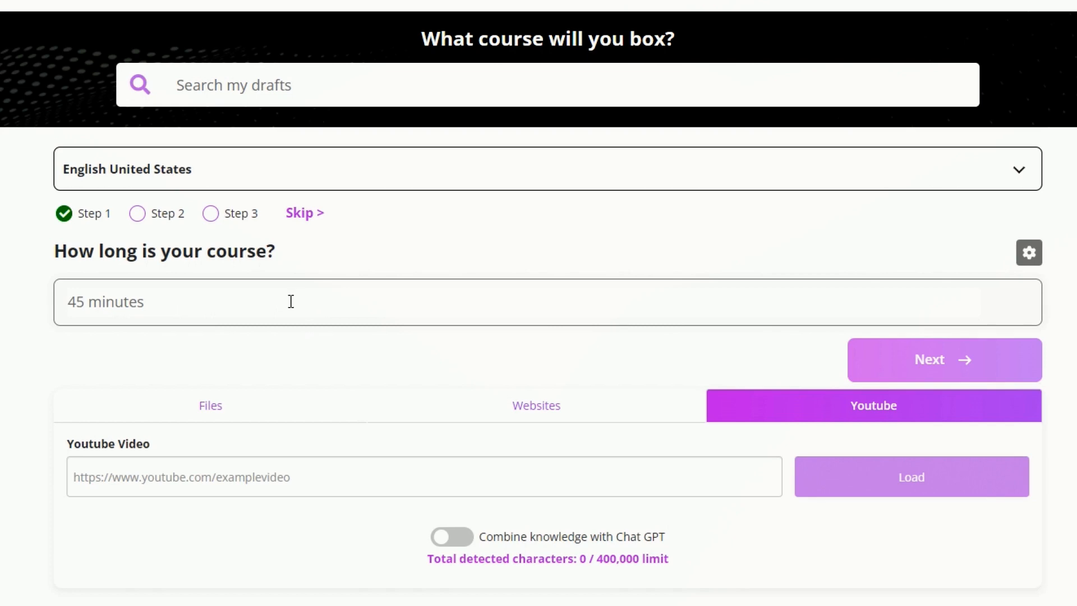
{"action": "type", "text": "2 hou"}
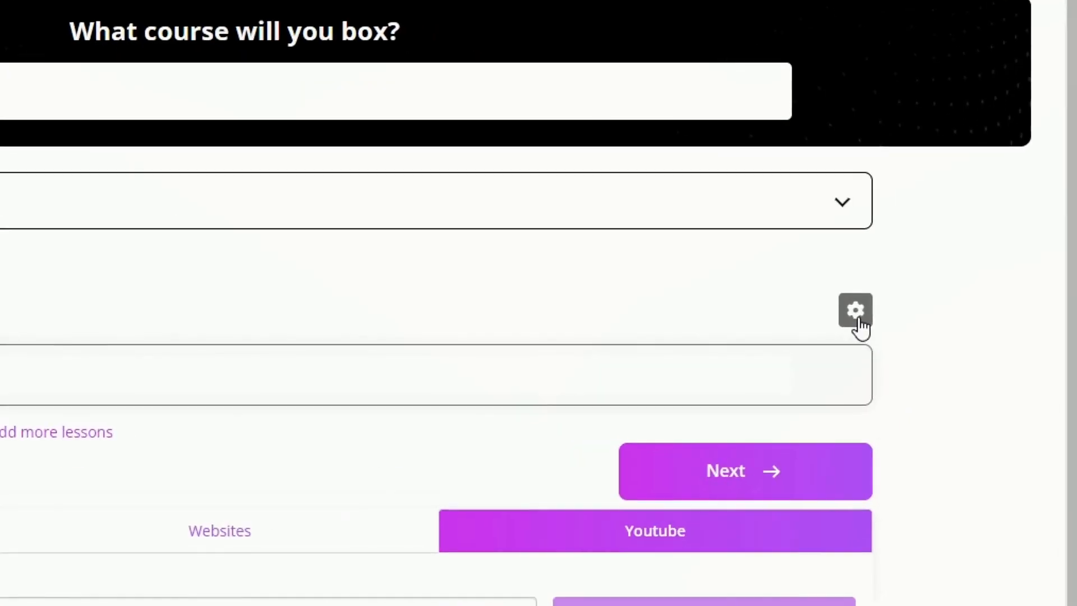
Show the advanced settings with 2 lessons, 5 topics per lesson and 1 quiz per lesson
{"action": "left_click", "coordinate": [855, 310]}
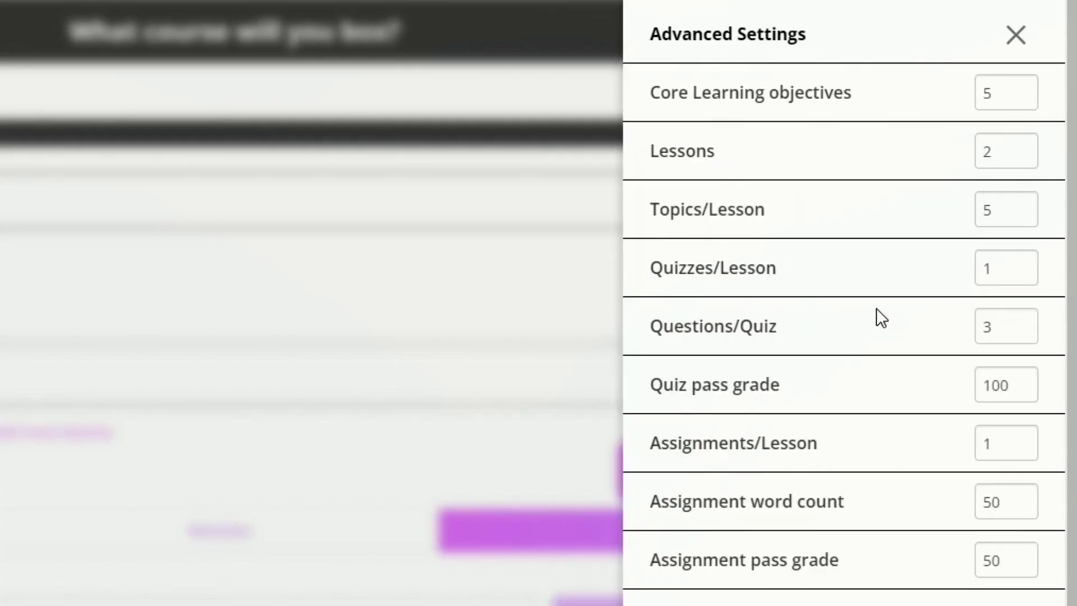
{"action": "mouse_move", "coordinate": [647, 282]}
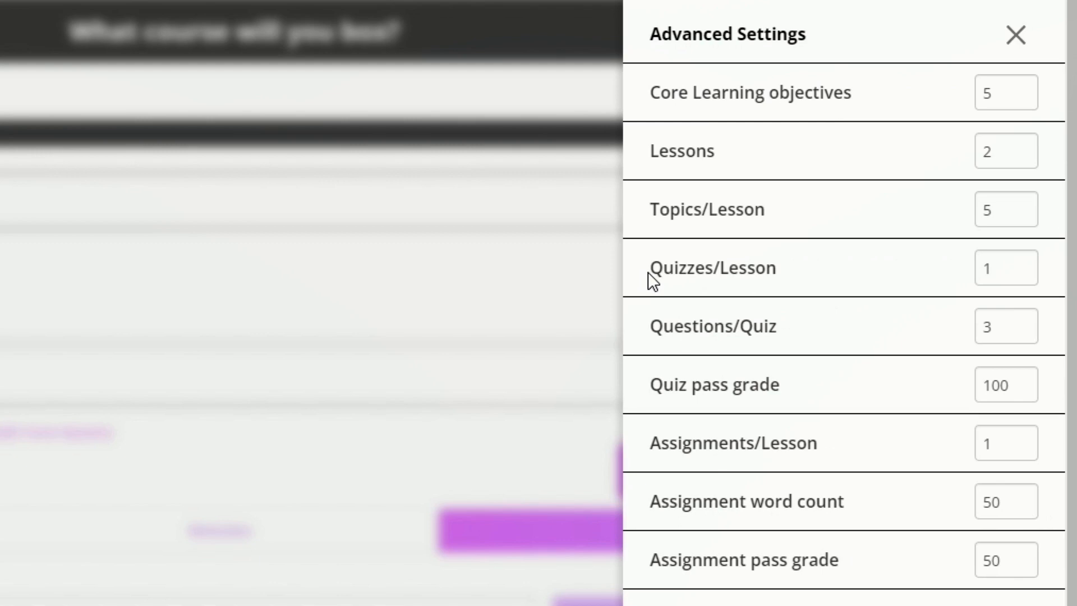
{"action": "mouse_move", "coordinate": [1006, 151]}
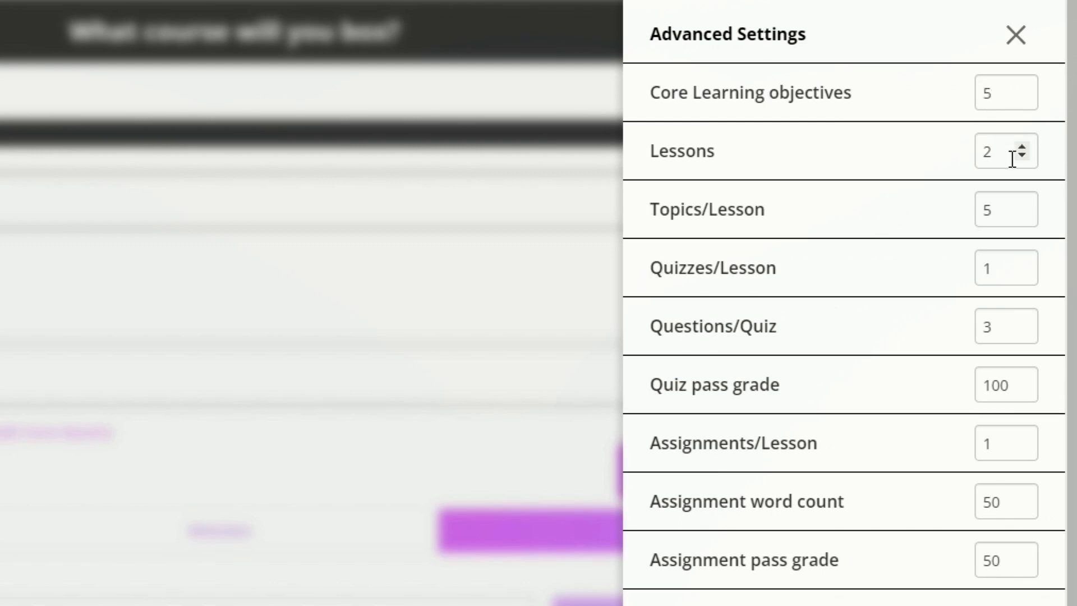
{"action": "mouse_move", "coordinate": [1033, 237]}
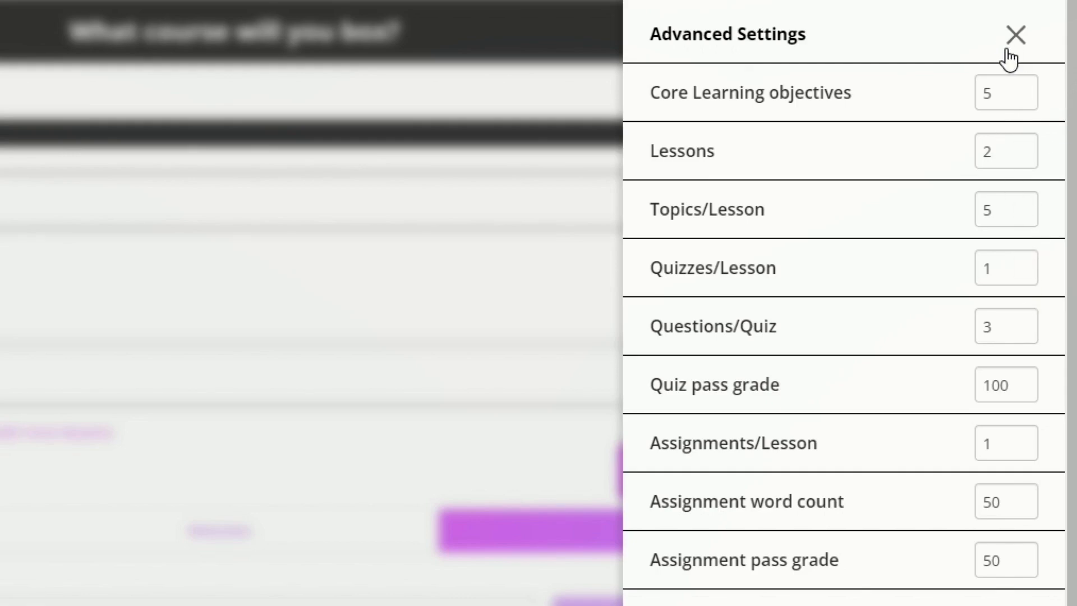
Aim the 2-hour course at teachers and generate the two-lesson outline
{"action": "left_click", "coordinate": [1015, 35]}
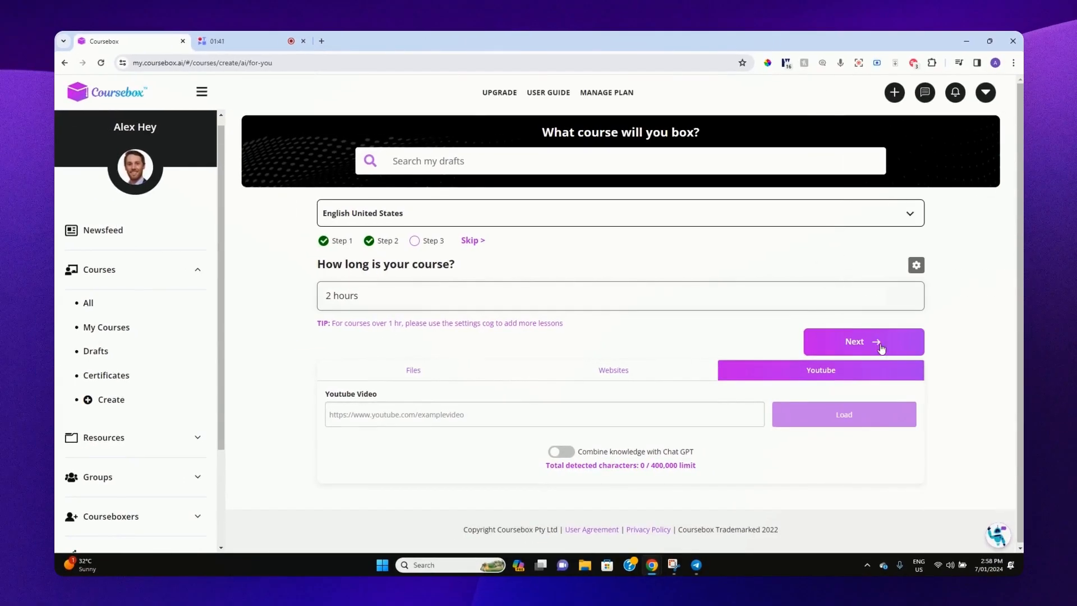
{"action": "left_click", "coordinate": [863, 341]}
{"action": "type", "text": "New joined e"}
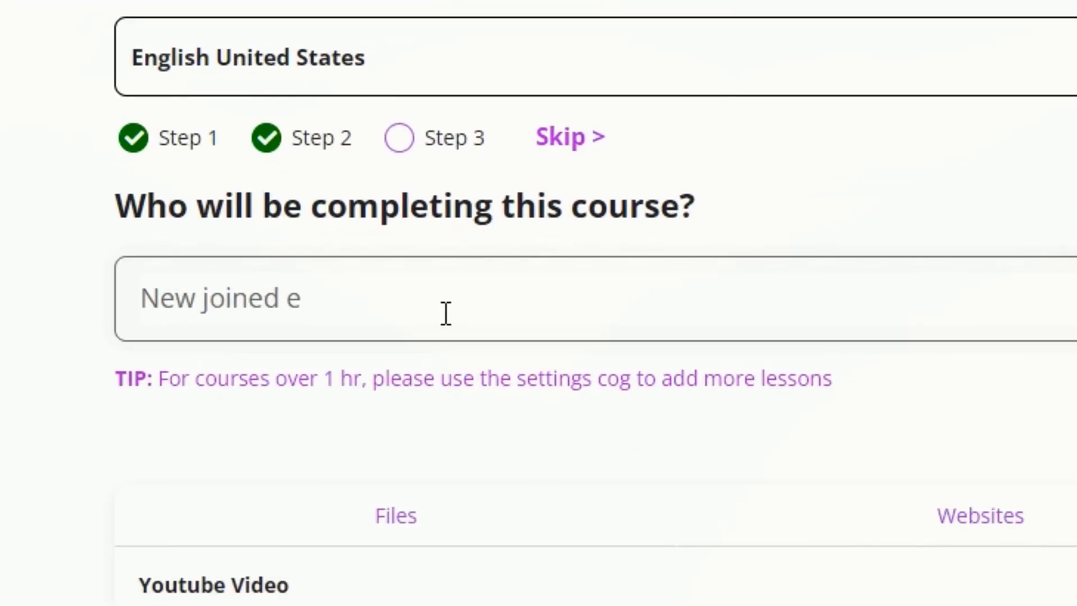
{"action": "type", "text": "teach"}
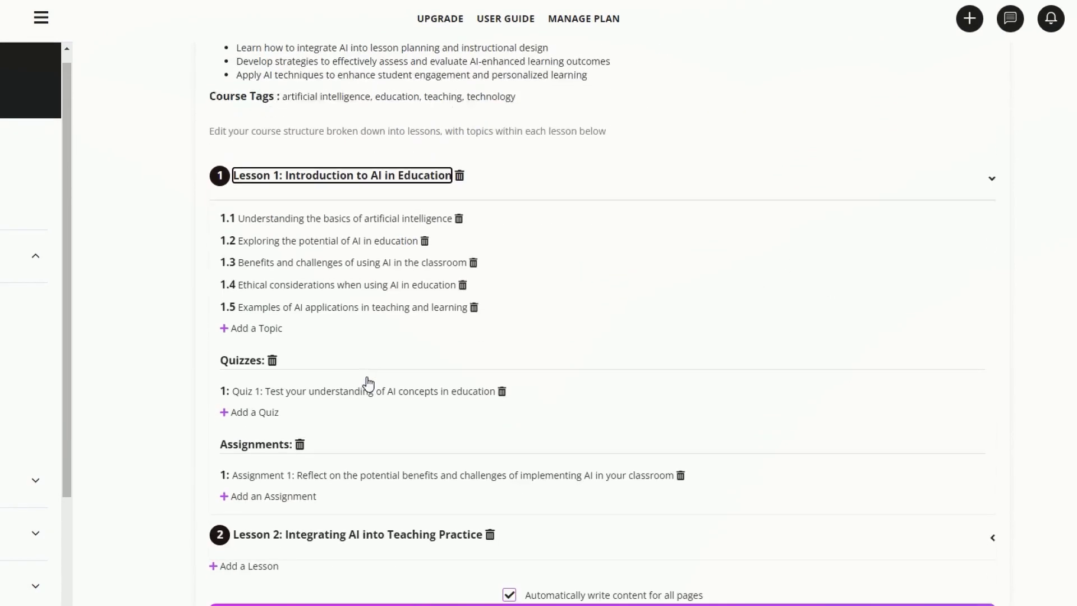
Rename Lesson 1 to 'Introduction to Artificial intelligence in Education' and add a second quiz
{"action": "scroll", "scroll_direction": "down", "scroll_amount": 3}
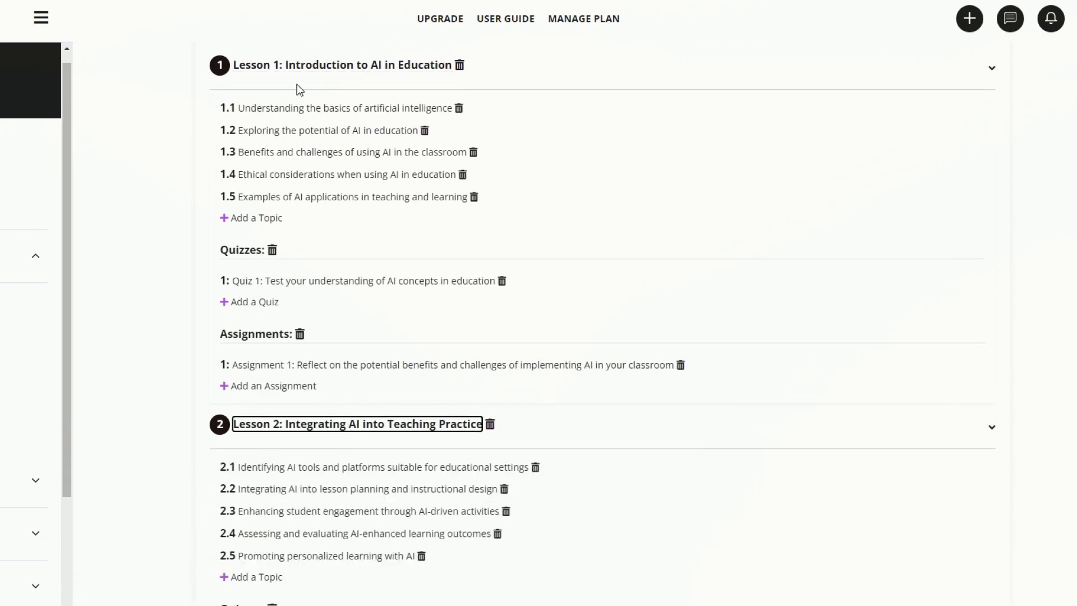
{"action": "left_click", "coordinate": [990, 67]}
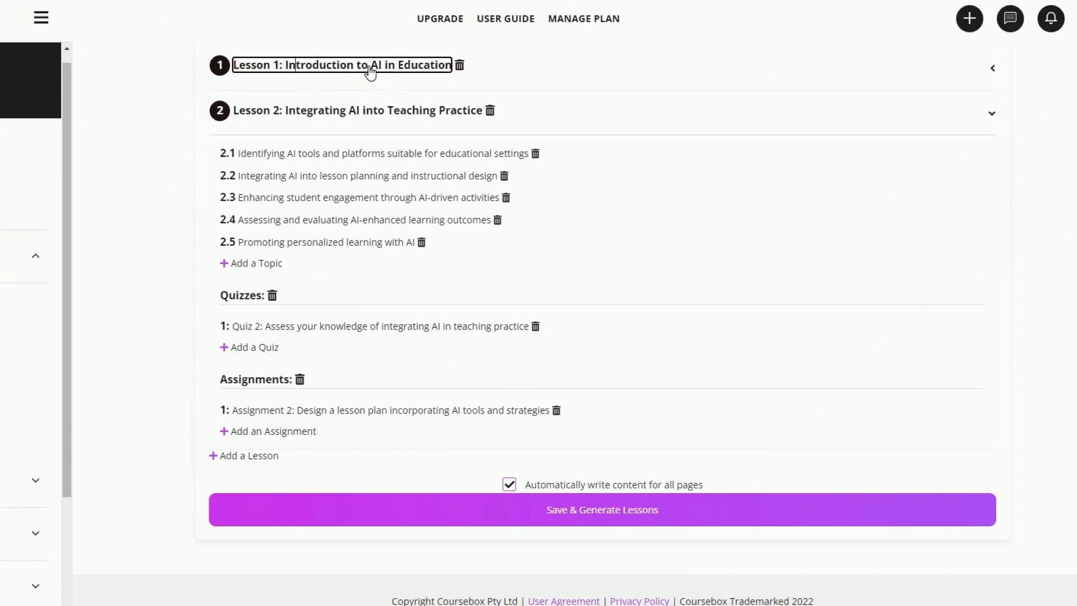
{"action": "left_click", "coordinate": [993, 67]}
{"action": "type", "text": "rtificial "}
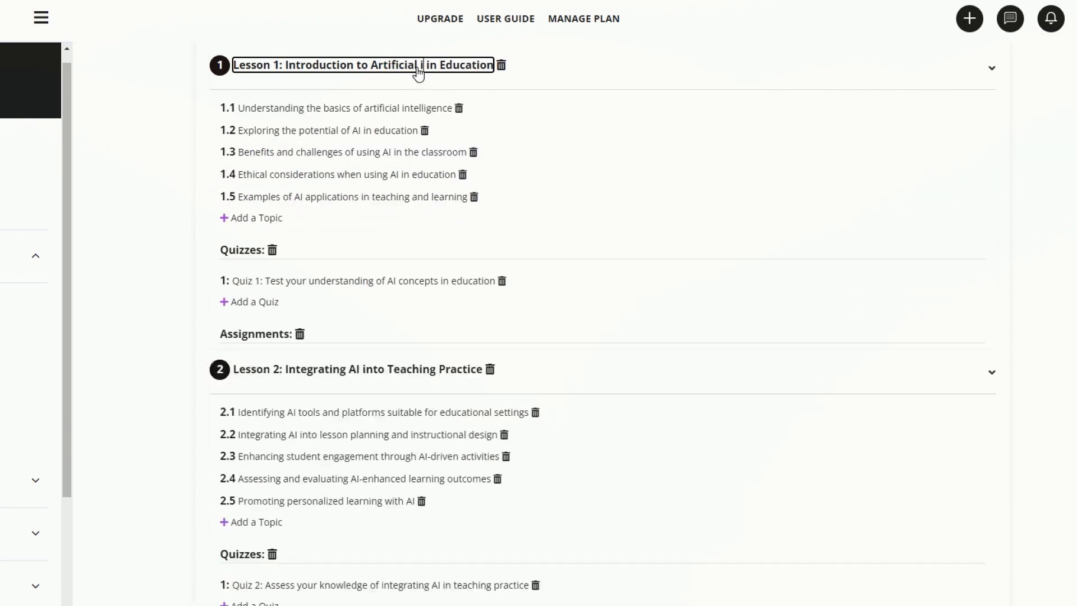
{"action": "type", "text": "intelligencv"}
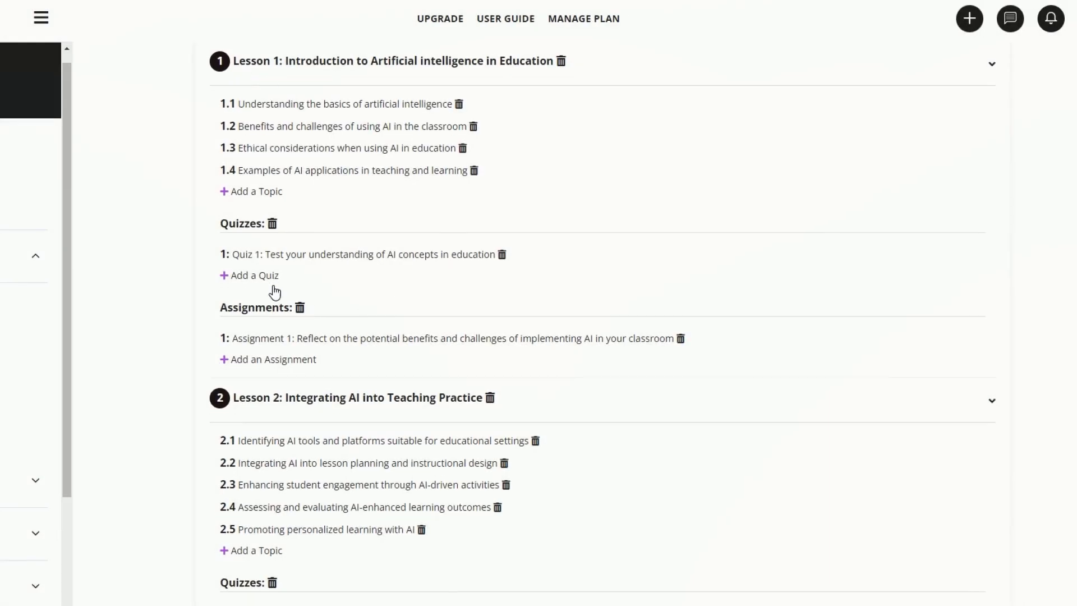
{"action": "left_click", "coordinate": [255, 275]}
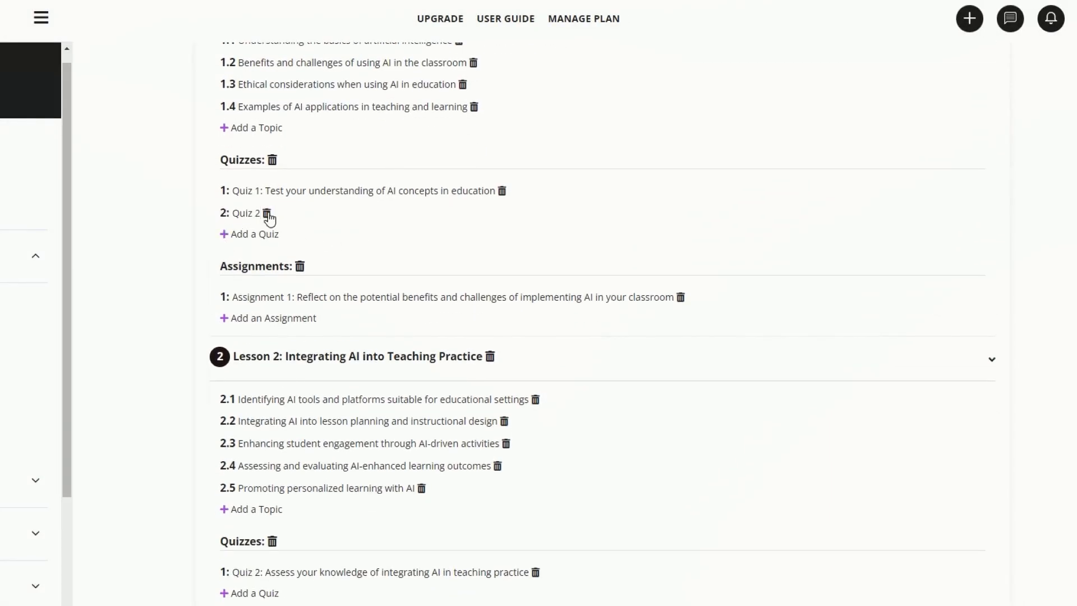
{"action": "scroll", "scroll_direction": "down", "scroll_amount": 3}
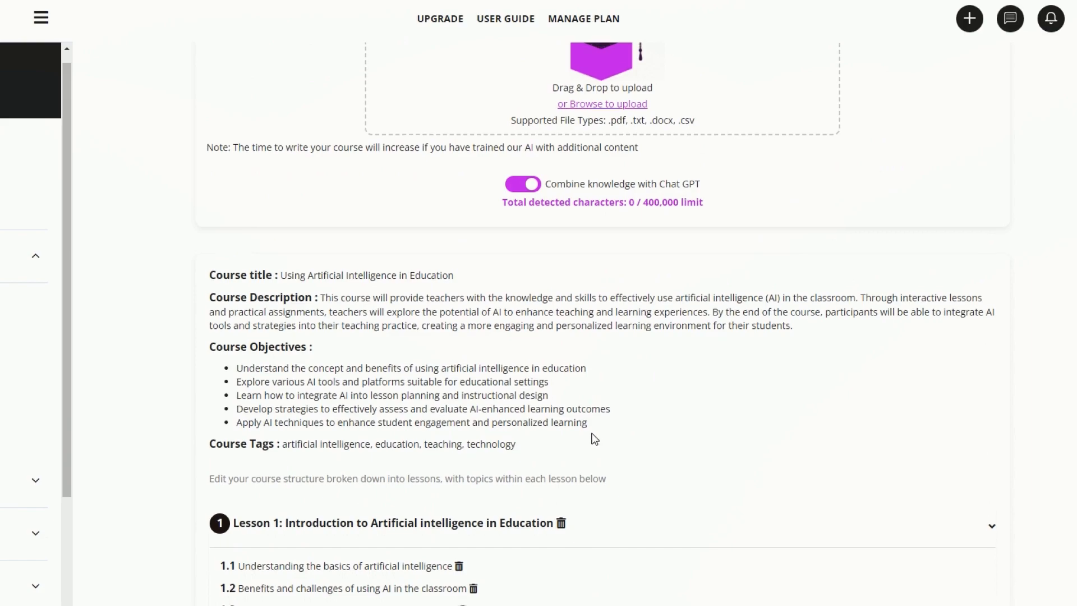
Change the course audience from teachers to 'course creators'
{"action": "scroll", "scroll_direction": "down", "scroll_amount": 3}
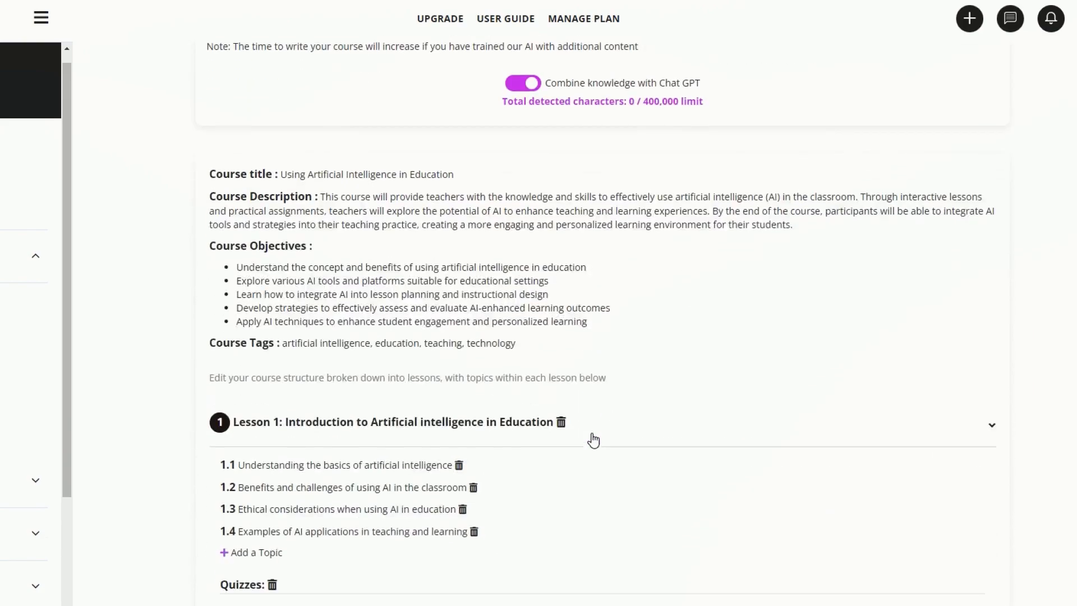
{"action": "scroll", "scroll_direction": "down", "scroll_amount": 3}
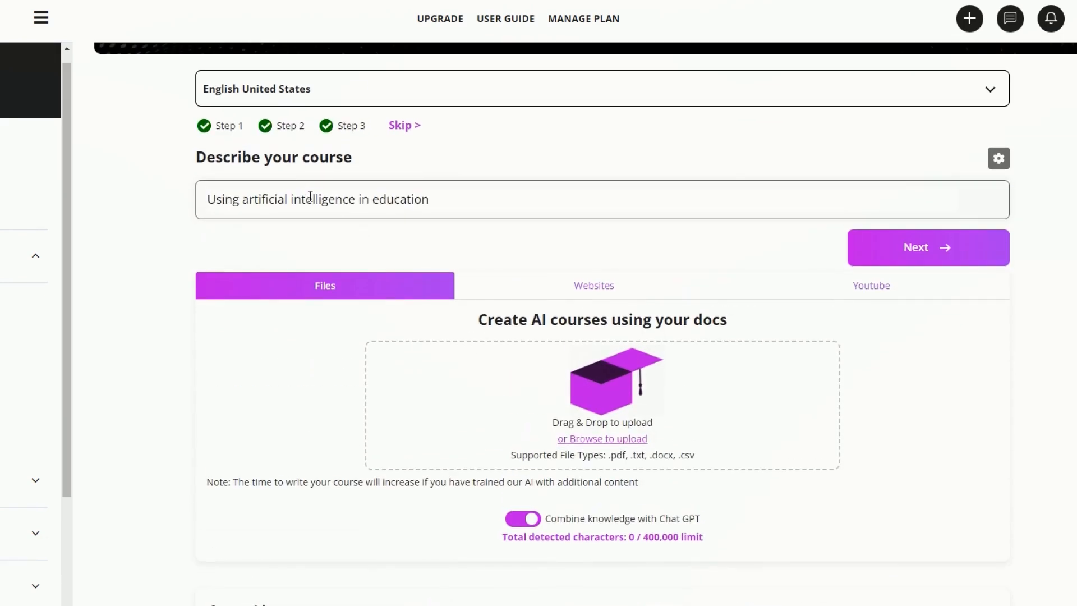
{"action": "mouse_move", "coordinate": [977, 191]}
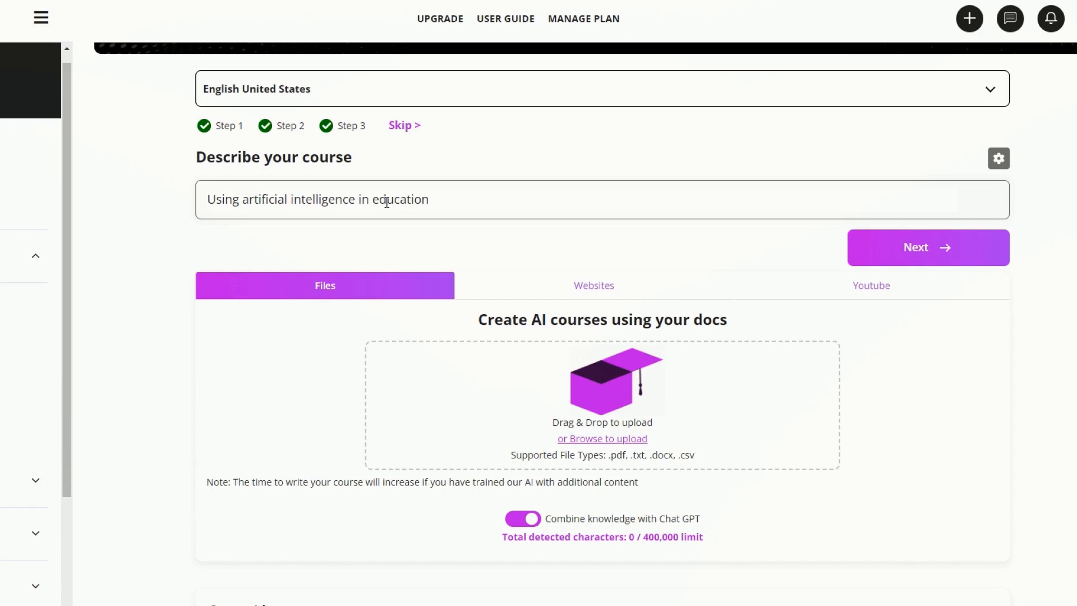
{"action": "mouse_move", "coordinate": [284, 134]}
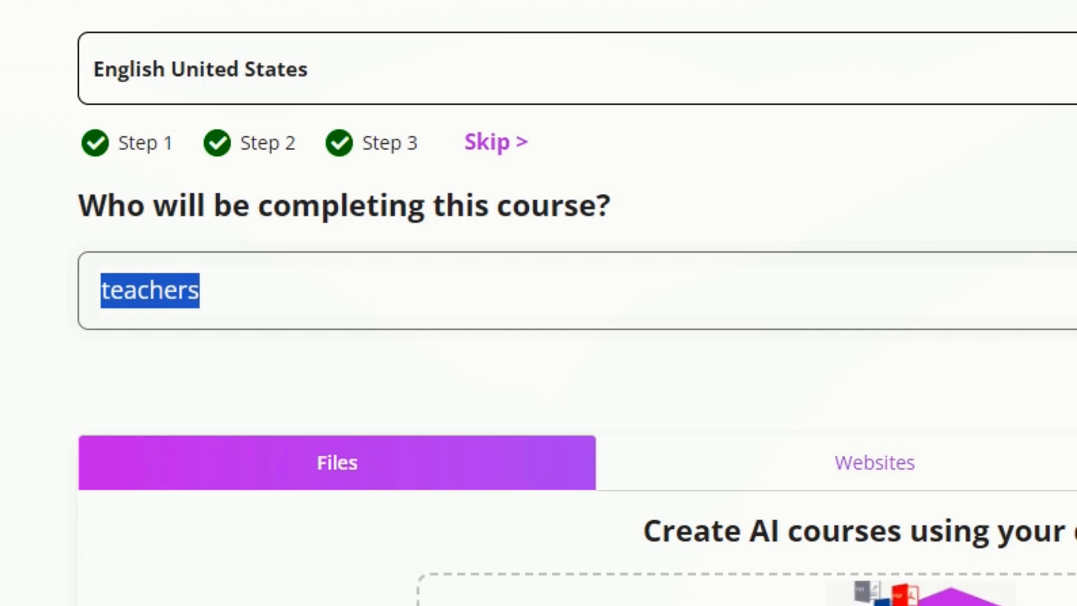
{"action": "type", "text": "course creato"}
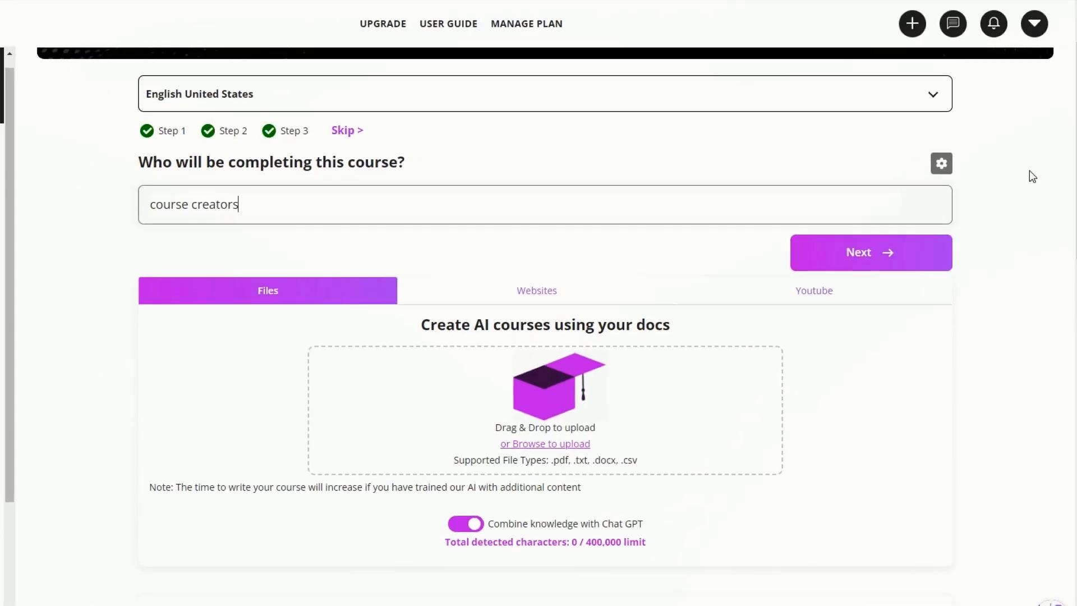
Lower Topics/Lesson from 5 to 4 in the advanced settings
{"action": "left_click", "coordinate": [940, 163]}
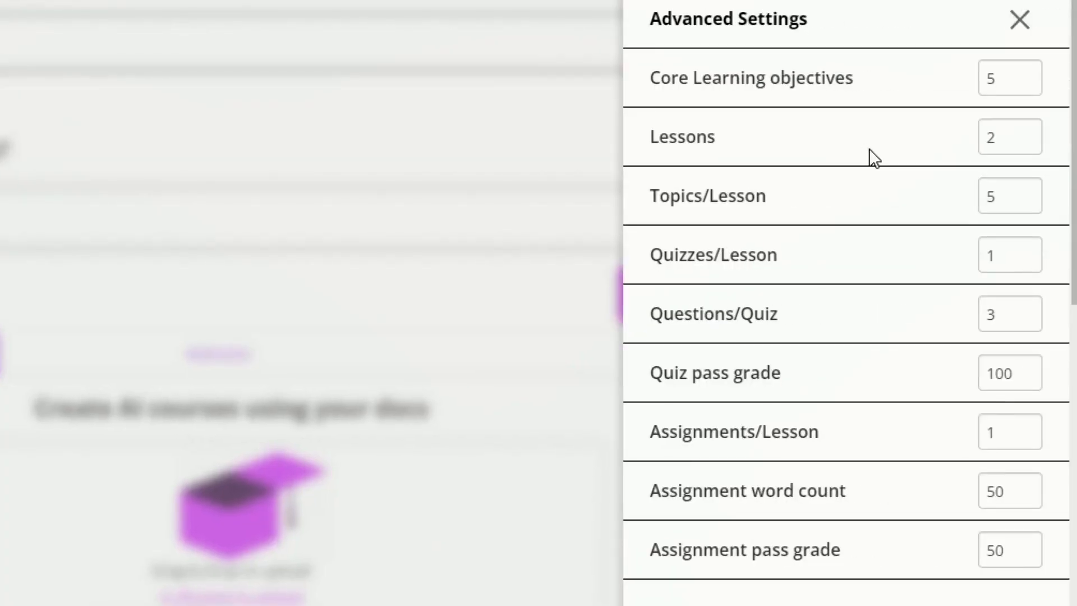
{"action": "left_click", "coordinate": [1023, 203]}
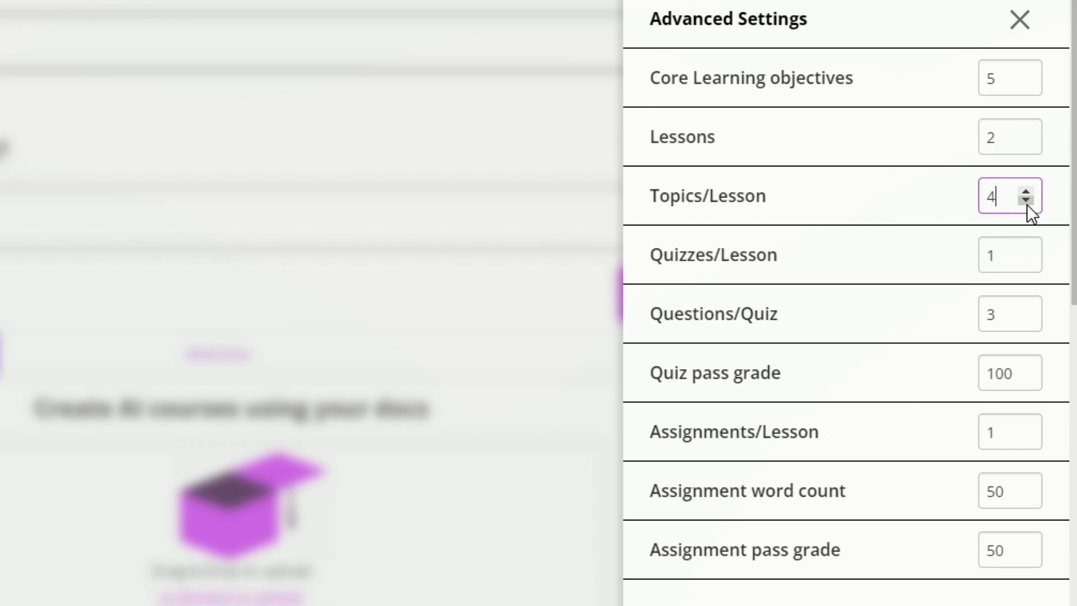
{"action": "left_click", "coordinate": [1025, 204]}
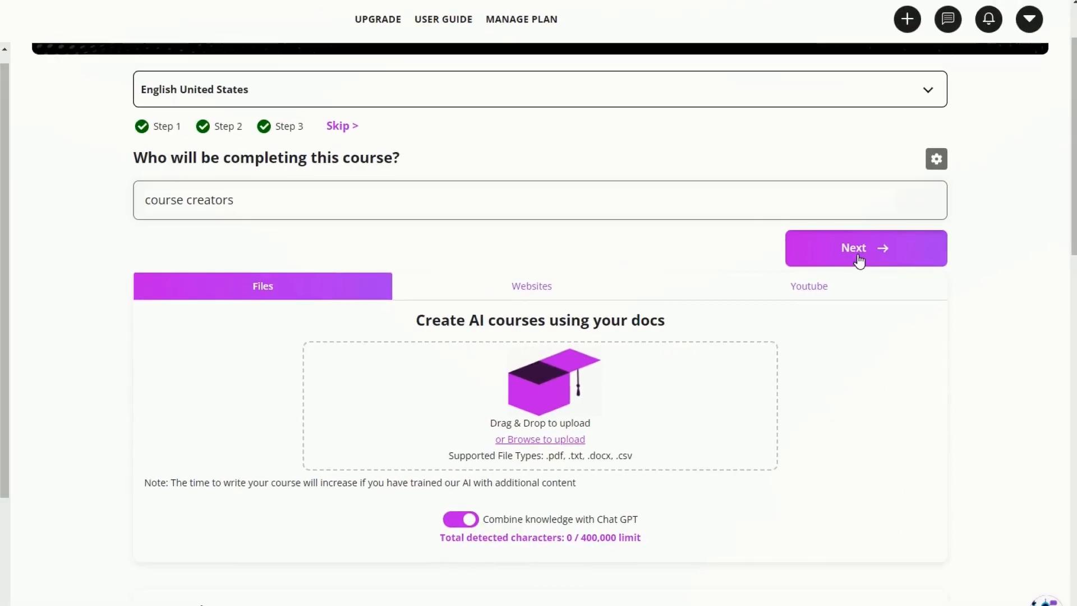
Regenerate the four-lesson outline and review Lesson 1's topics, quizzes and assignment
{"action": "left_click", "coordinate": [864, 248]}
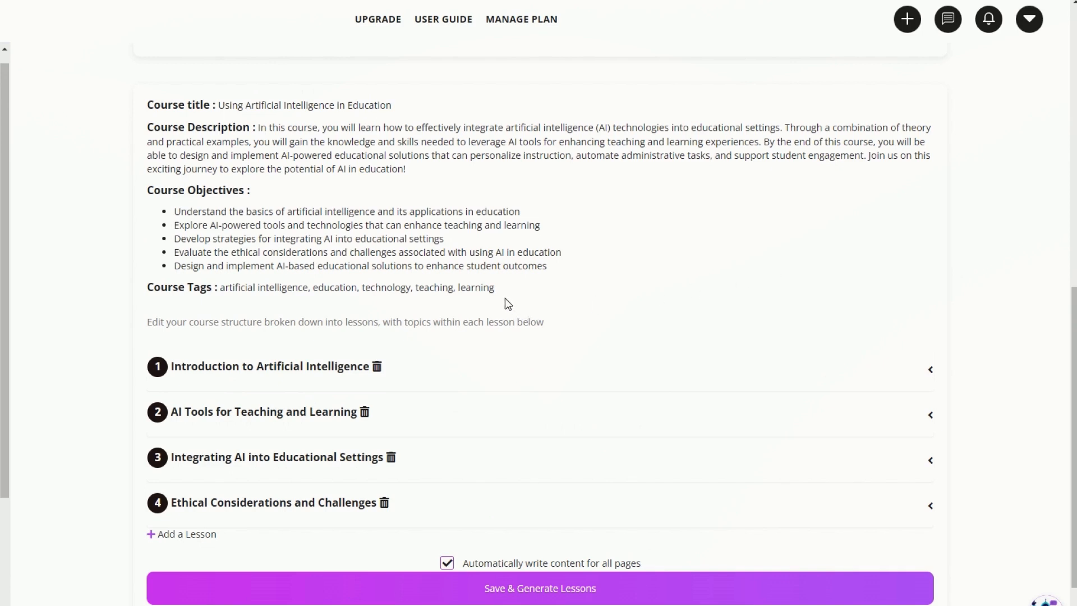
{"action": "mouse_move", "coordinate": [312, 308]}
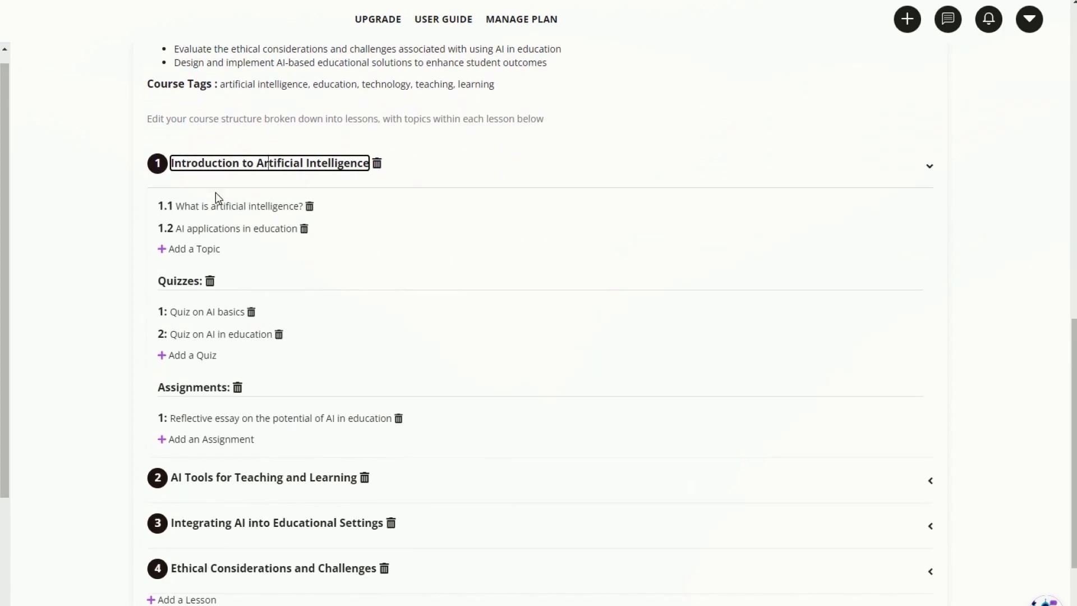
{"action": "scroll", "scroll_direction": "down", "scroll_amount": 3}
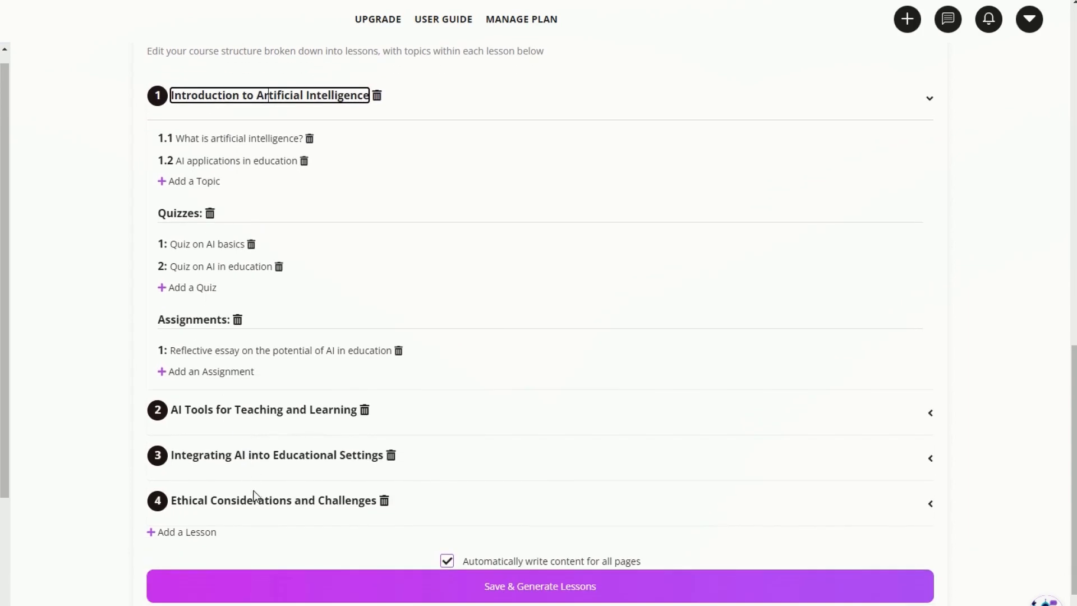
{"action": "mouse_move", "coordinate": [221, 204]}
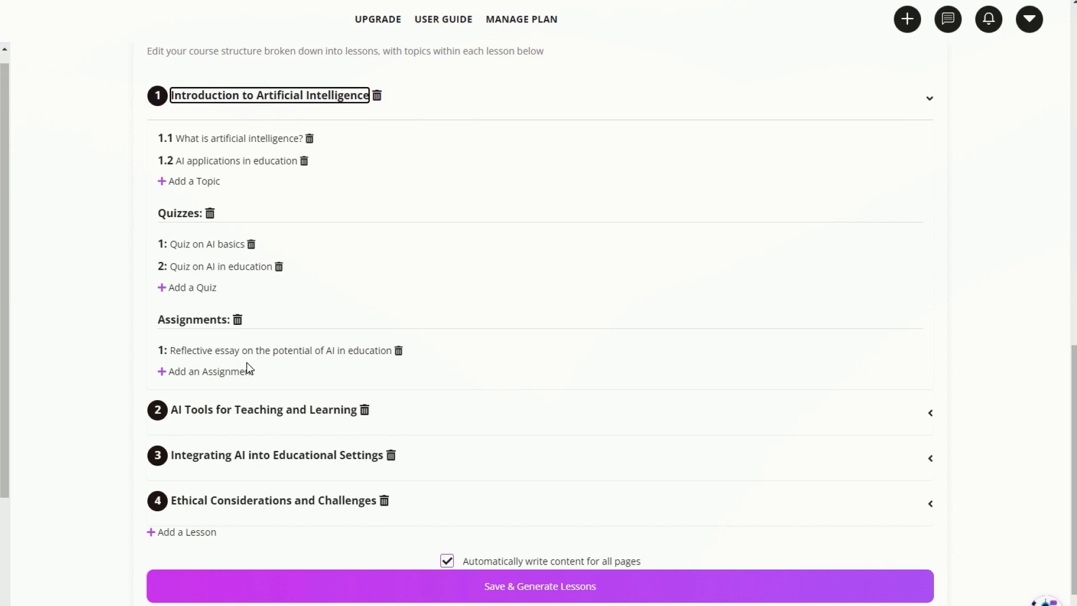
{"action": "mouse_move", "coordinate": [292, 417]}
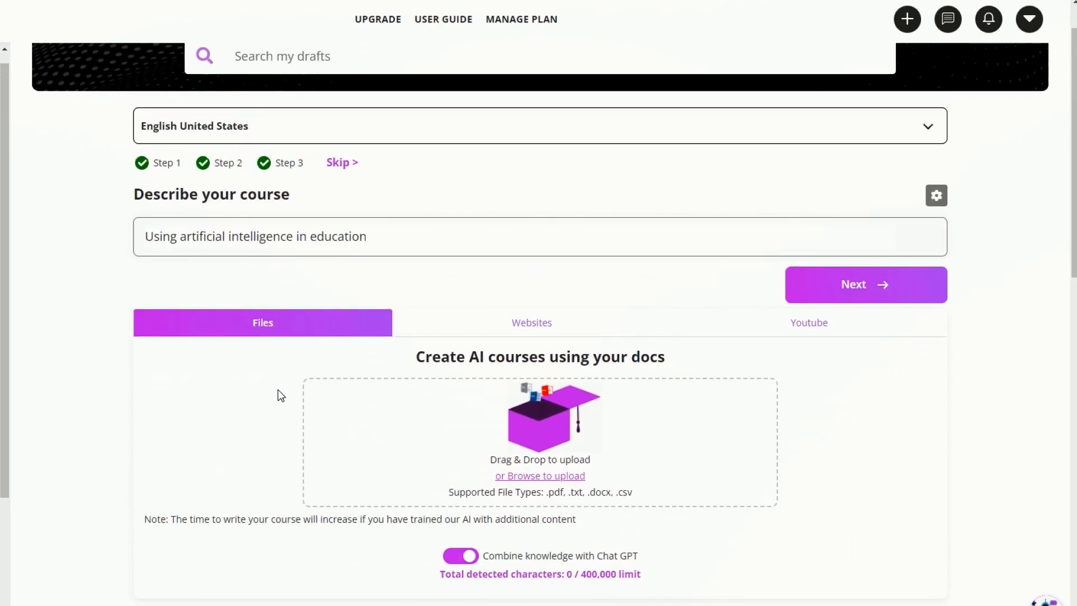
{"action": "left_click", "coordinate": [865, 284]}
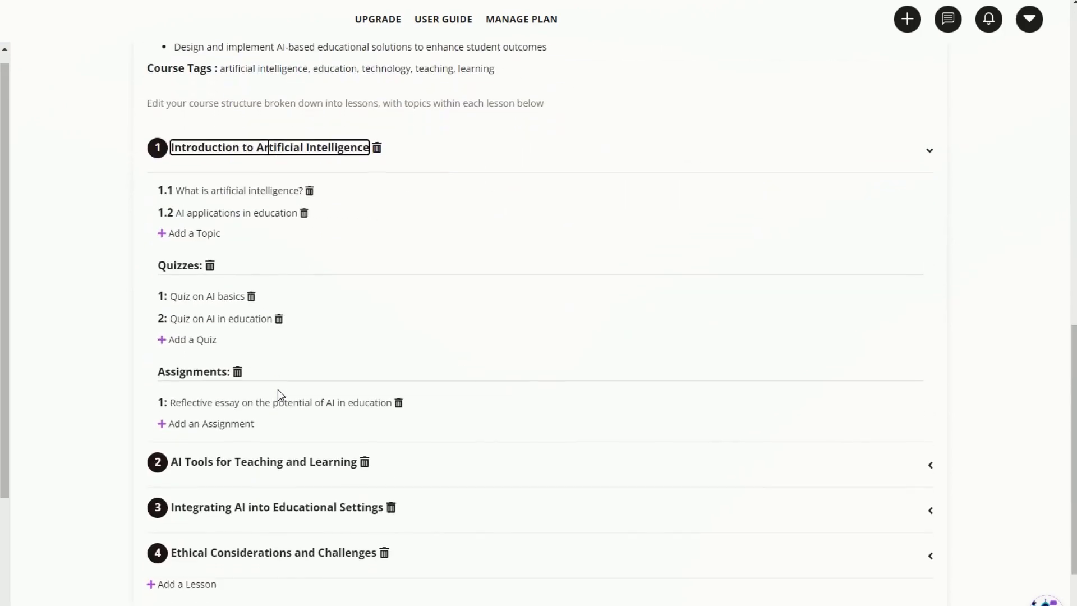
{"action": "scroll", "scroll_direction": "down", "scroll_amount": 3}
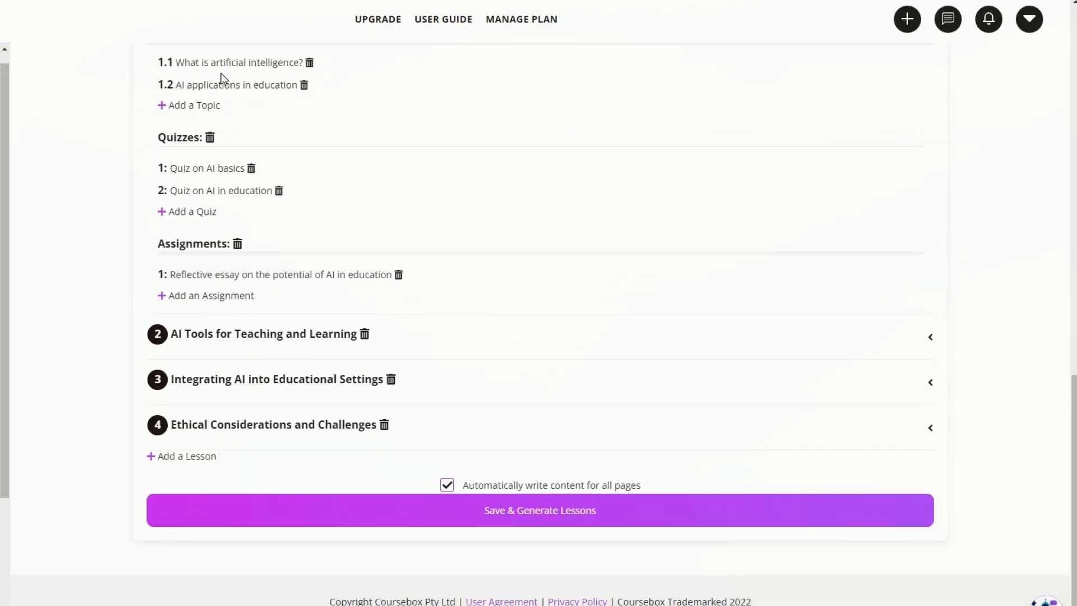